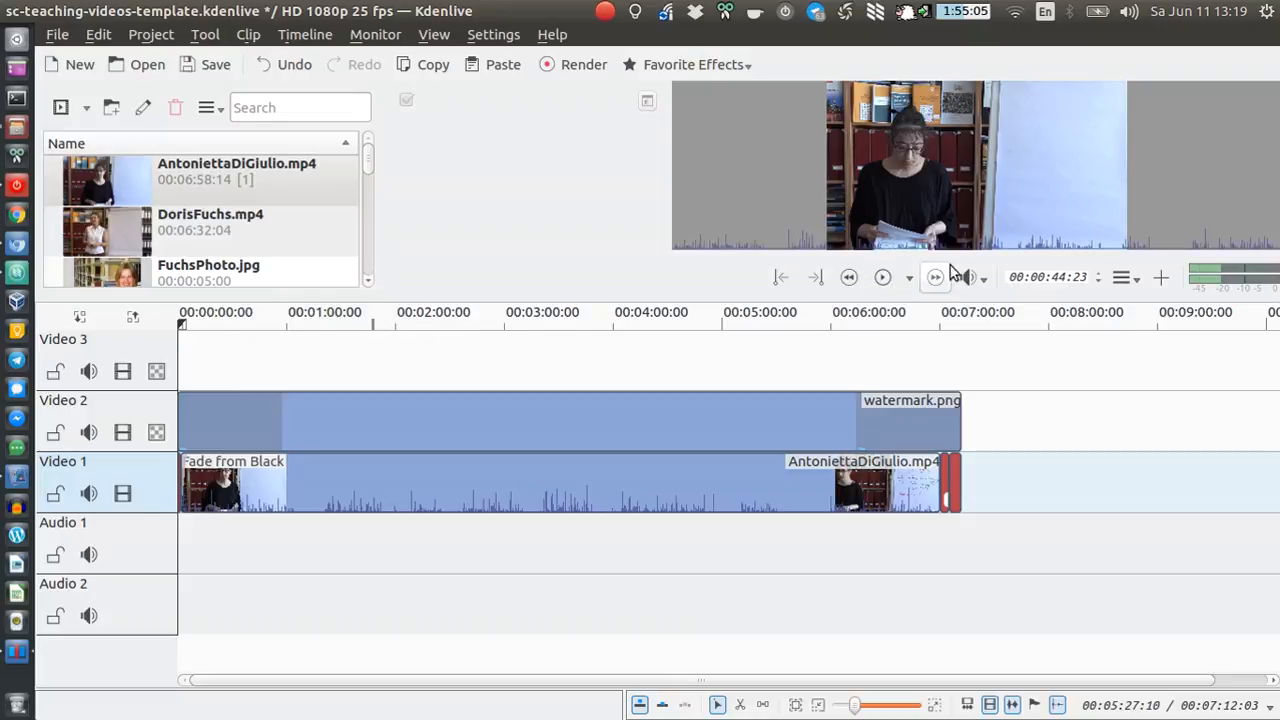
Bring up the guide options on the timeline ruler
{"action": "left_click", "coordinate": [882, 276]}
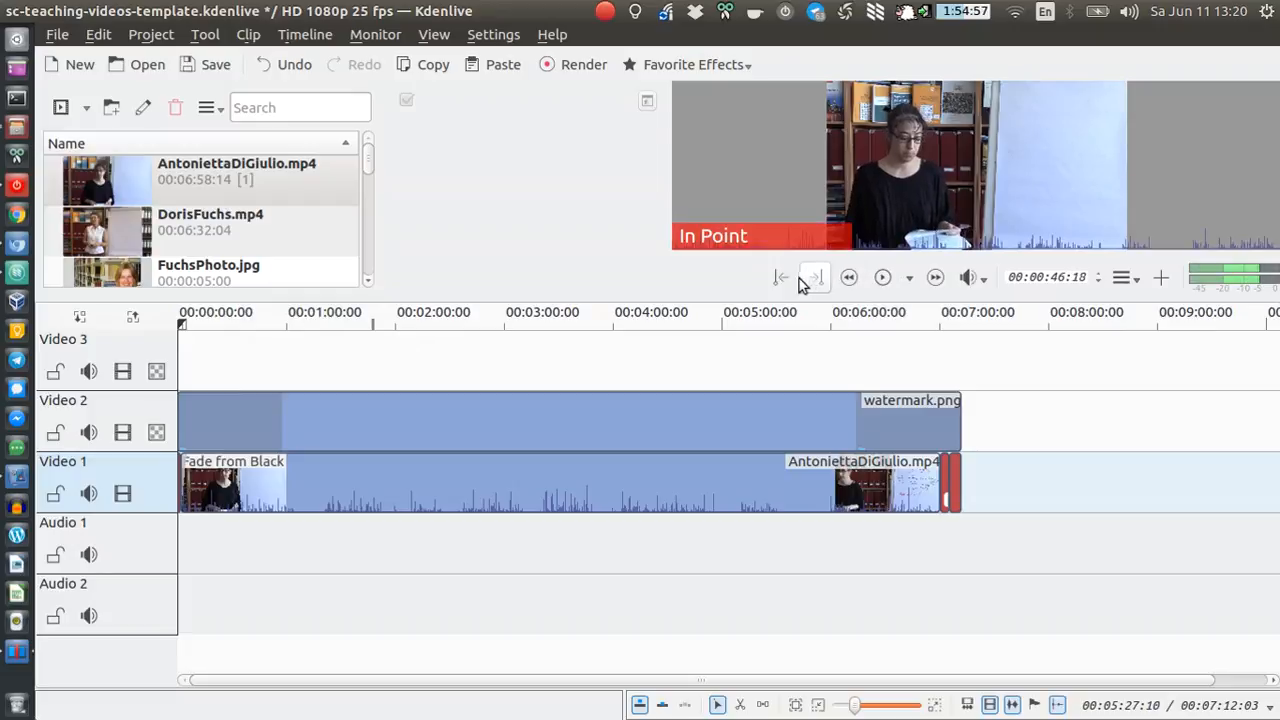
{"action": "left_click", "coordinate": [812, 276]}
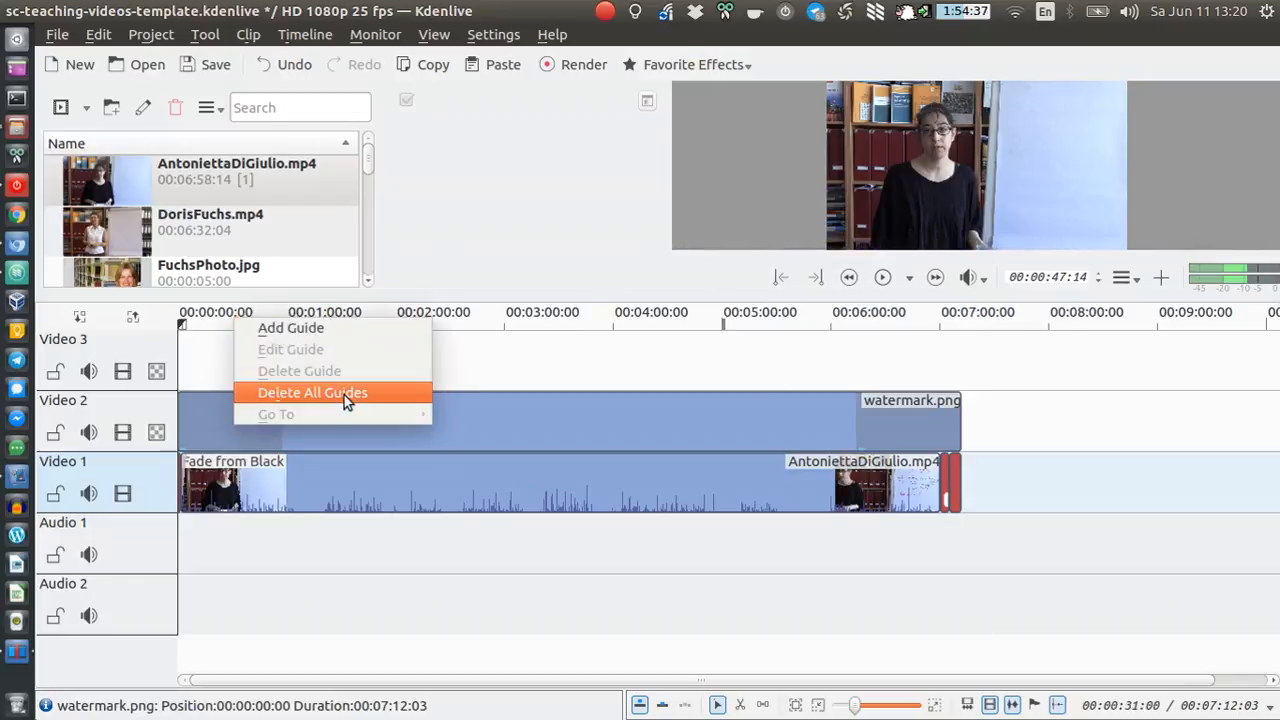
Add a guide commented 'Guide' at 00:00:00:00 via Add Guide and confirm
{"action": "left_click", "coordinate": [292, 328]}
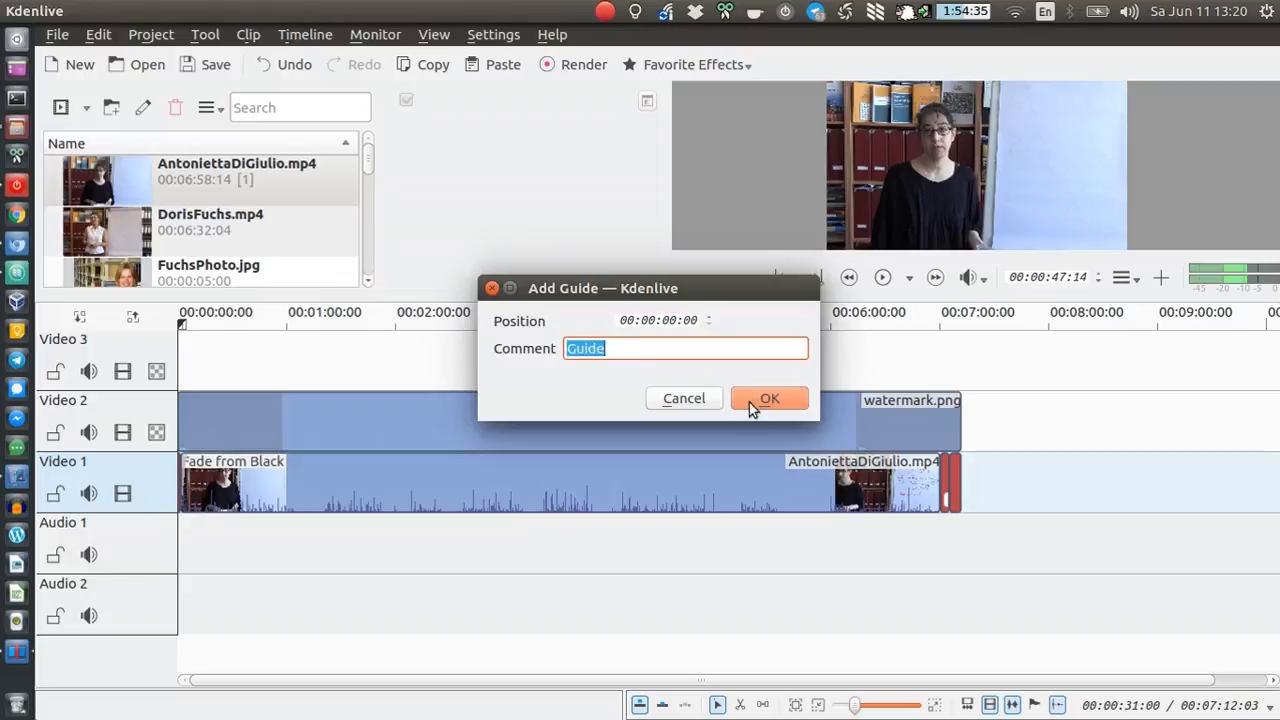
{"action": "left_click", "coordinate": [768, 398]}
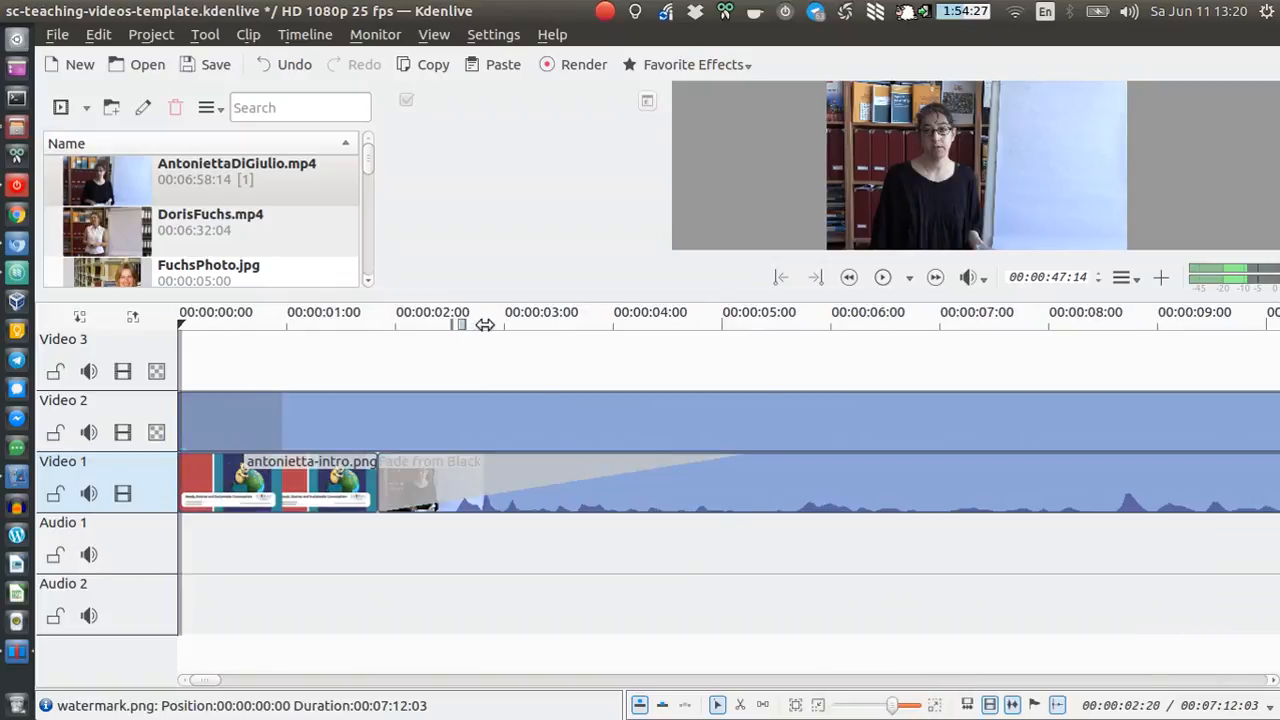
Send the playhead to the 00:00:00 guide via Go To and zoom into the project start
{"action": "right_click", "coordinate": [484, 324]}
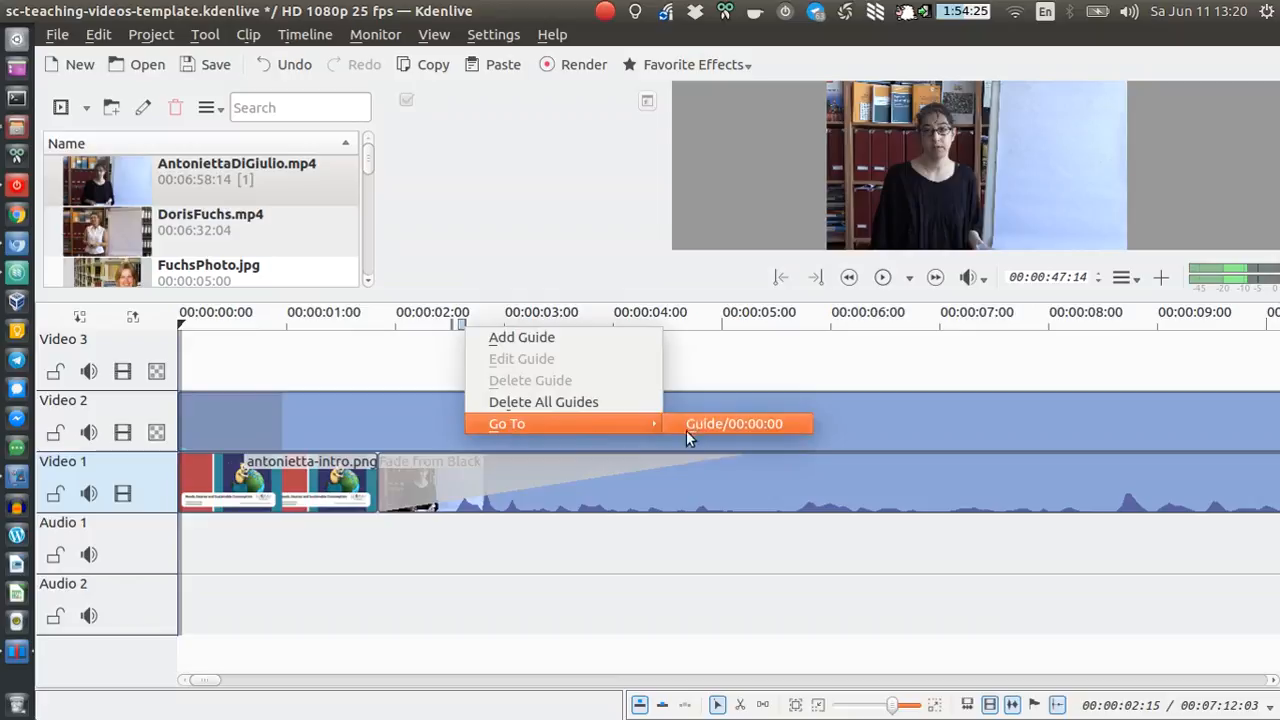
{"action": "left_click", "coordinate": [734, 424]}
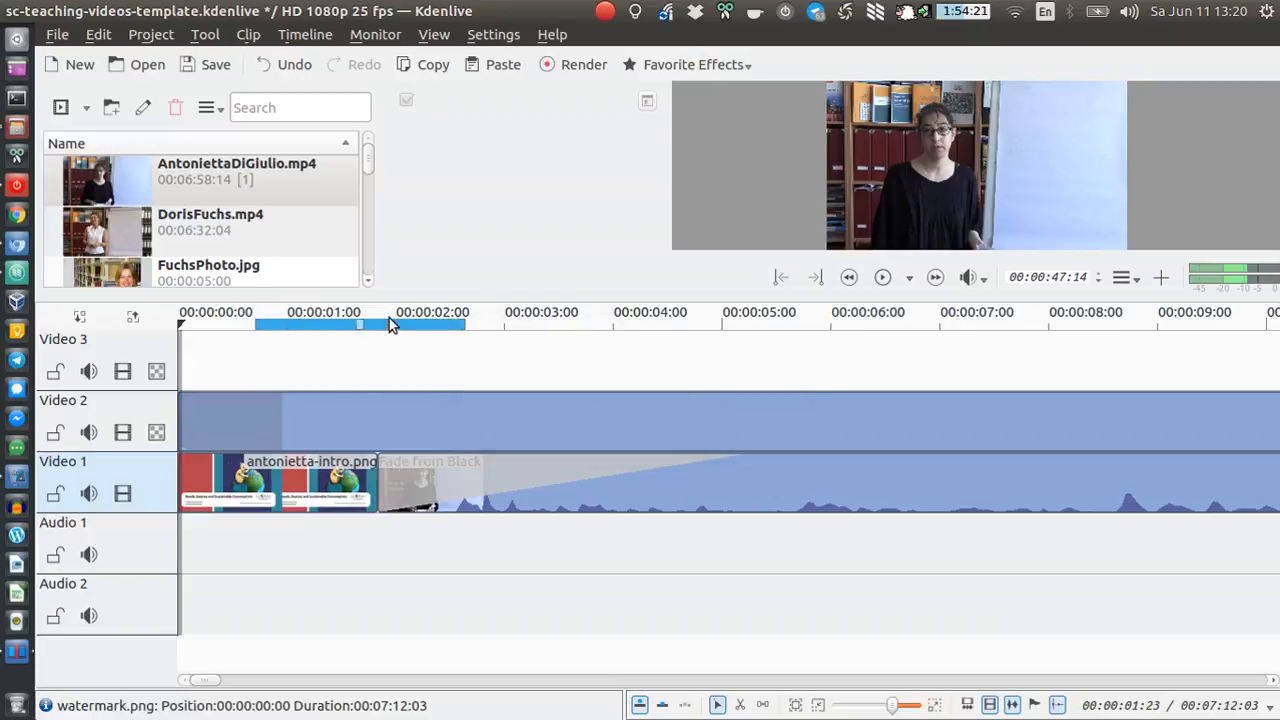
{"action": "left_click_drag", "start_coordinate": [360, 324], "coordinate": [500, 324]}
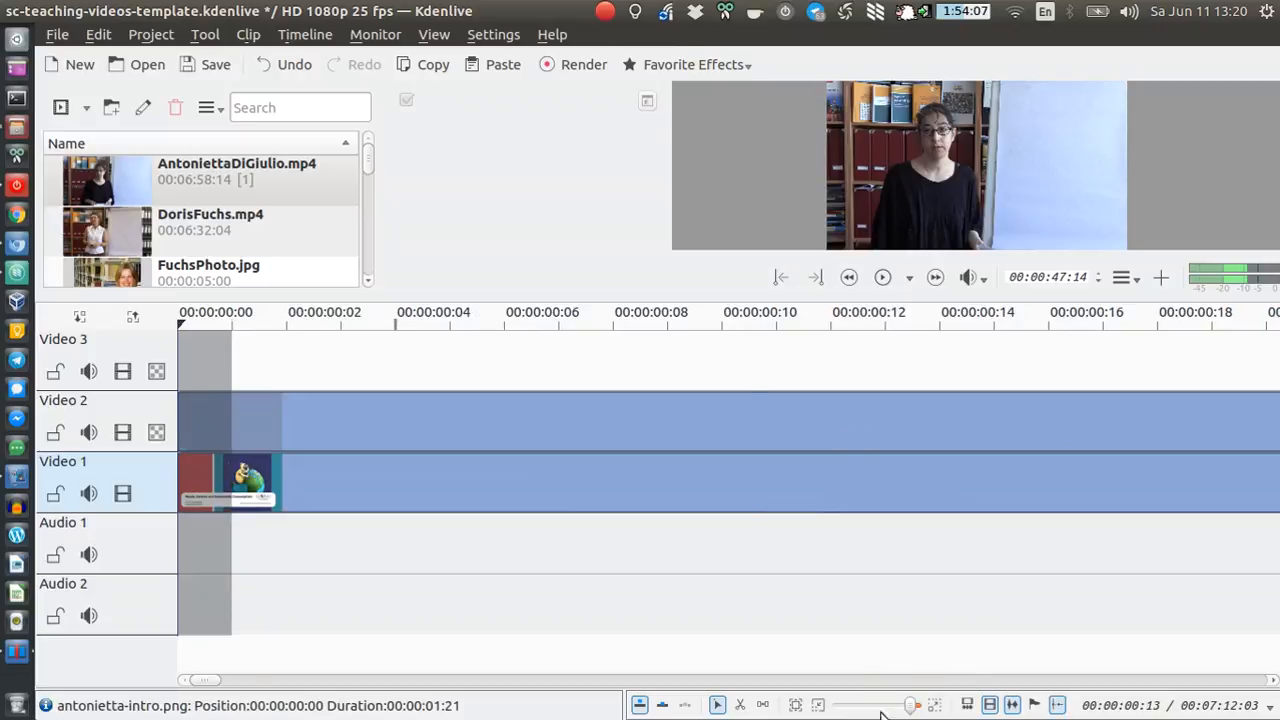
{"action": "right_click", "coordinate": [584, 328]}
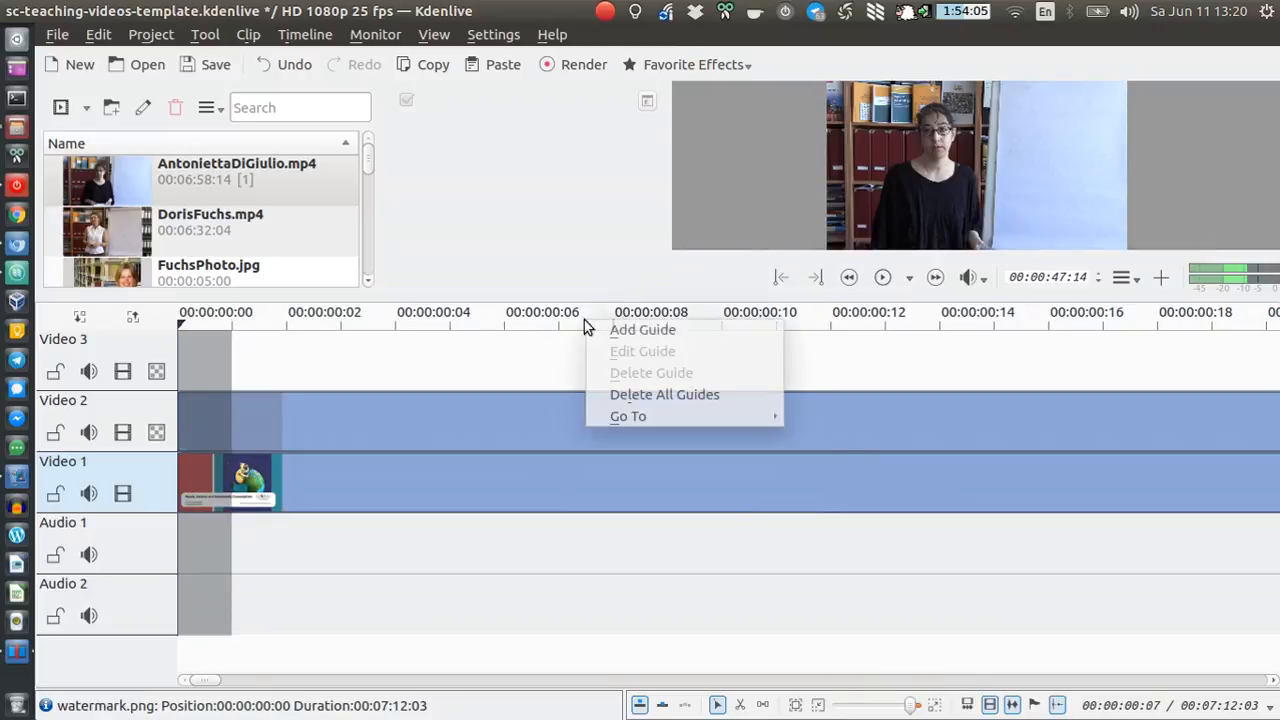
{"action": "left_click", "coordinate": [530, 336]}
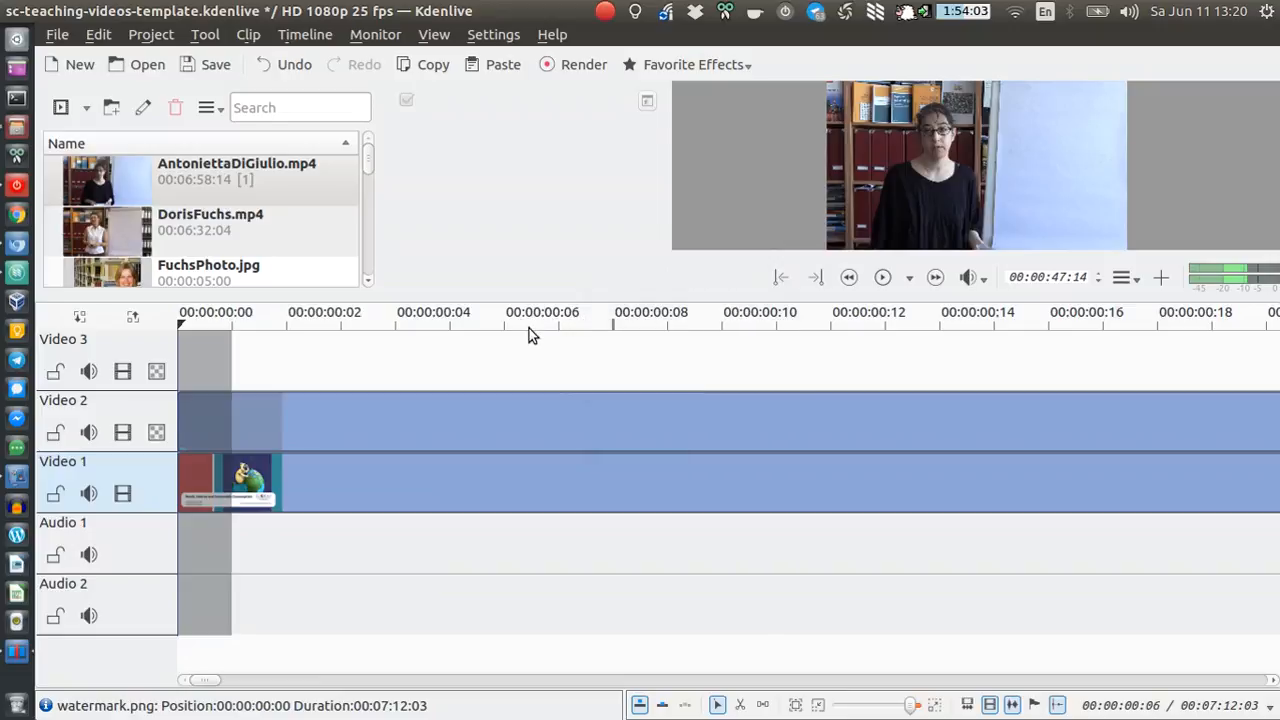
{"action": "mouse_move", "coordinate": [616, 296]}
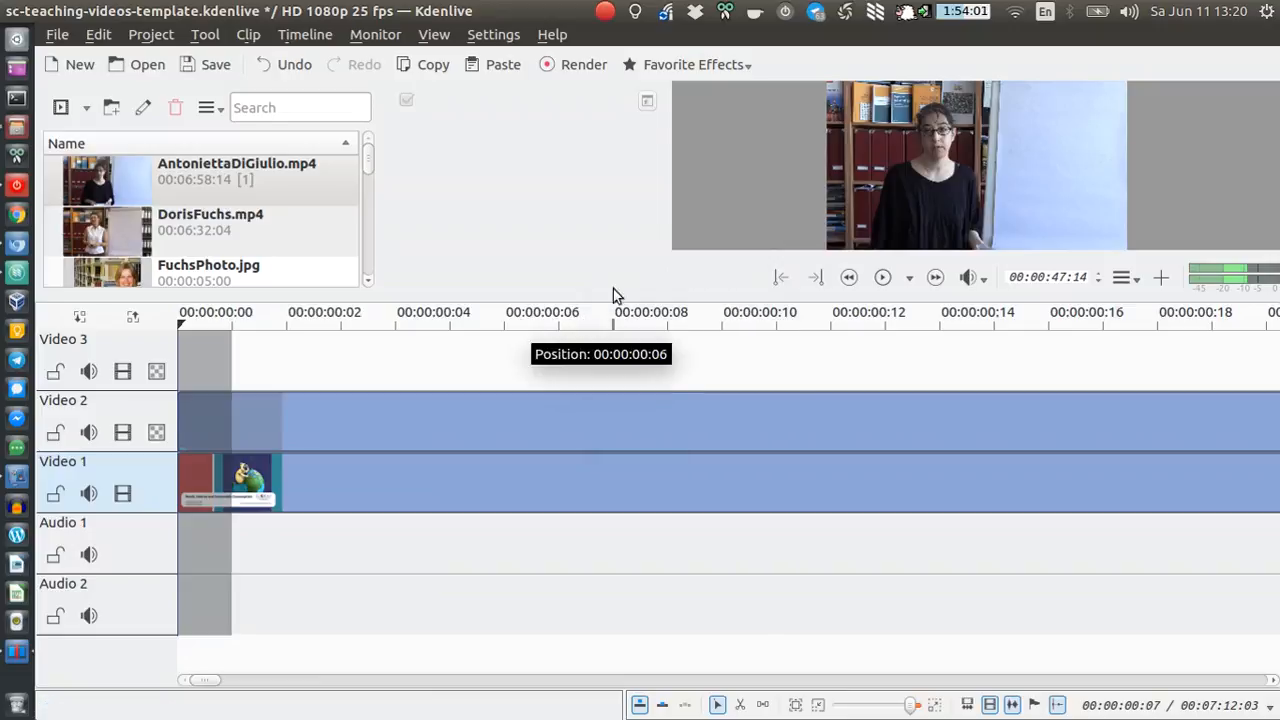